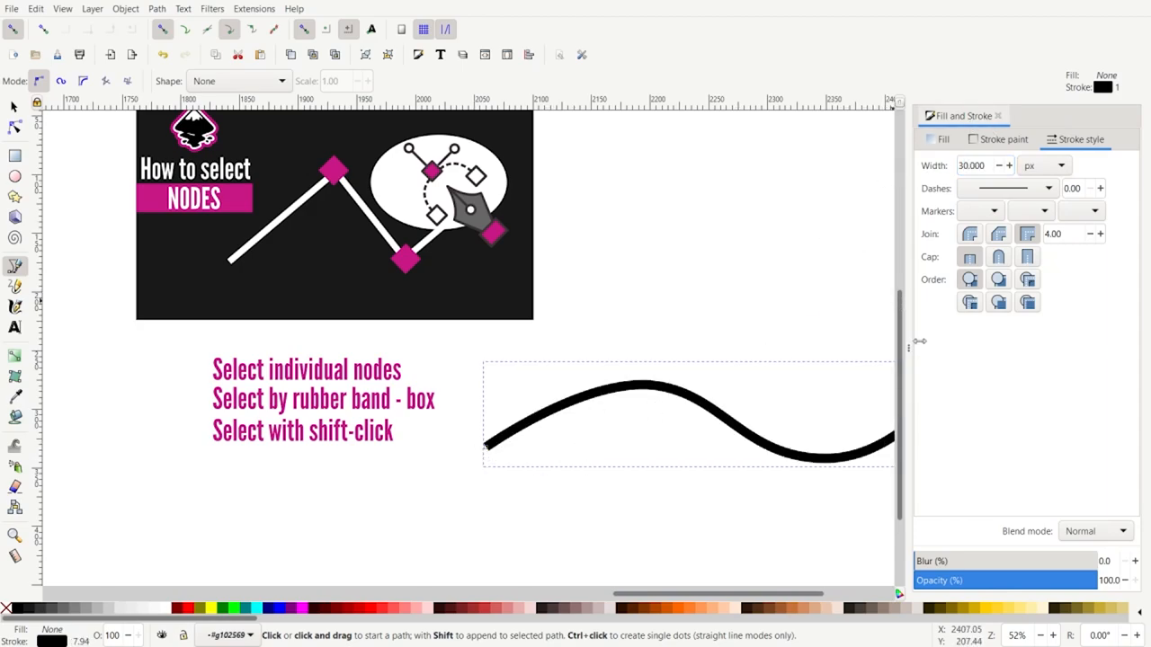
- Switch to the Node tool to begin editing the thick black wavy path's nodes
left_click(14, 126)
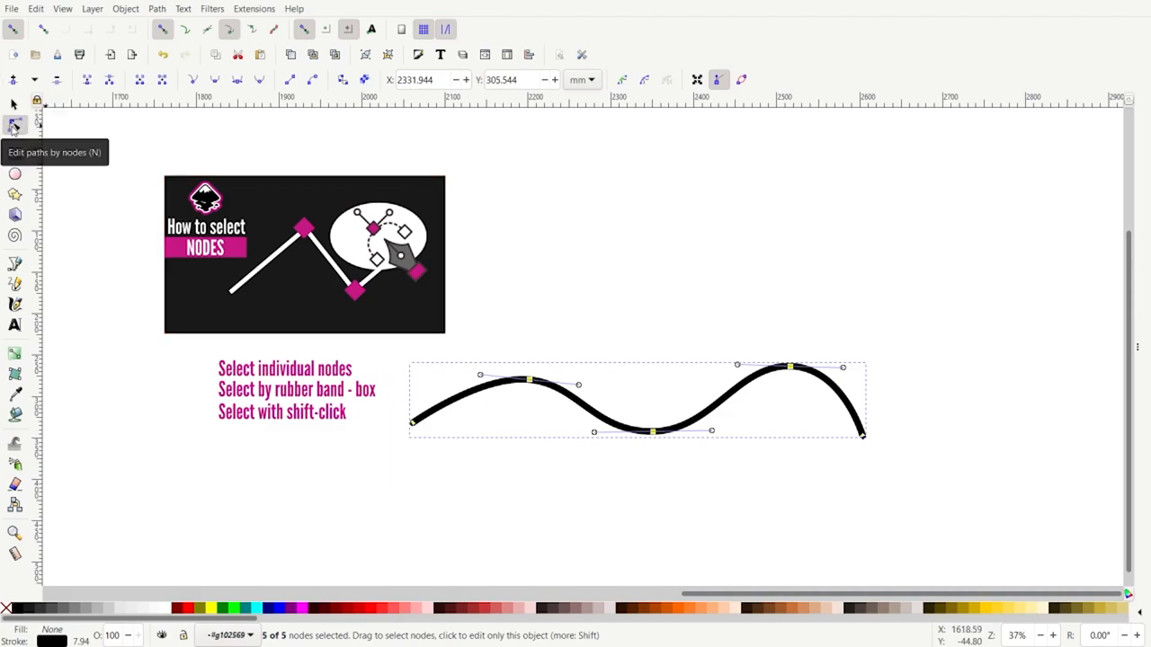